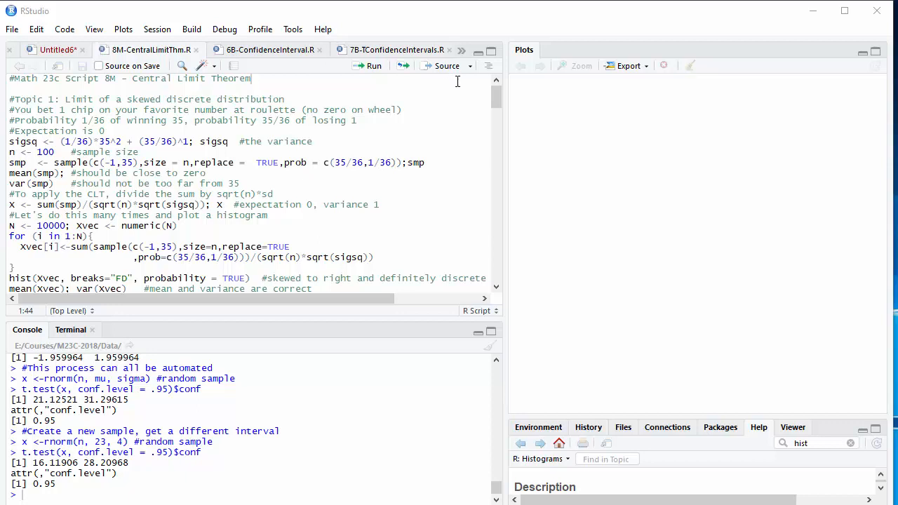
{"action": "mouse_move", "coordinate": [311, 75]}
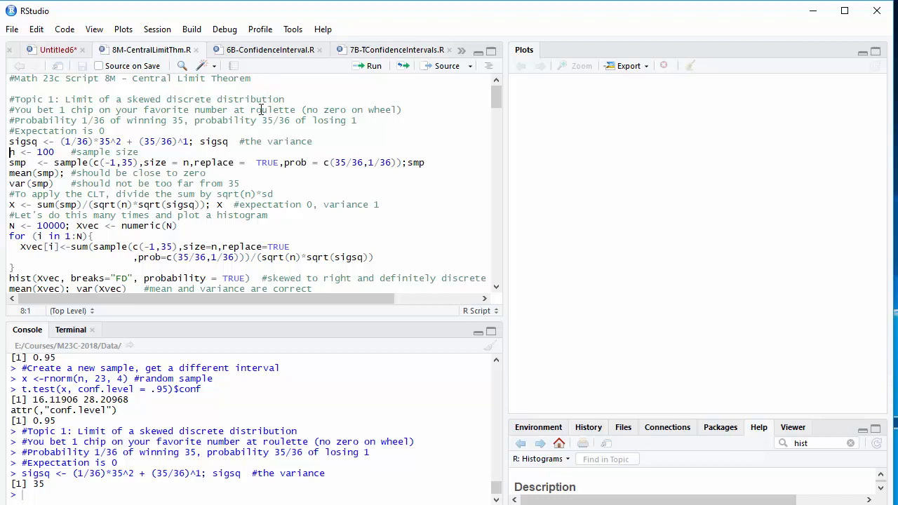
{"action": "mouse_move", "coordinate": [356, 98]}
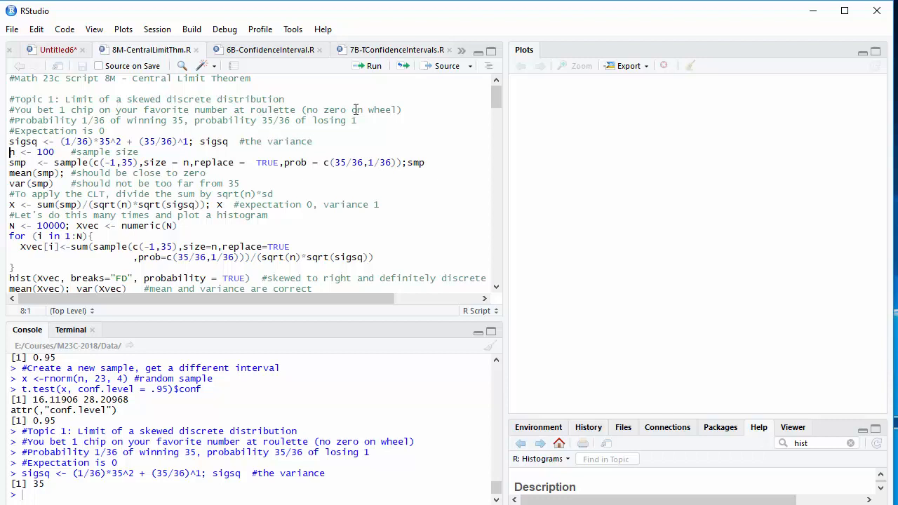
{"action": "mouse_move", "coordinate": [269, 135]}
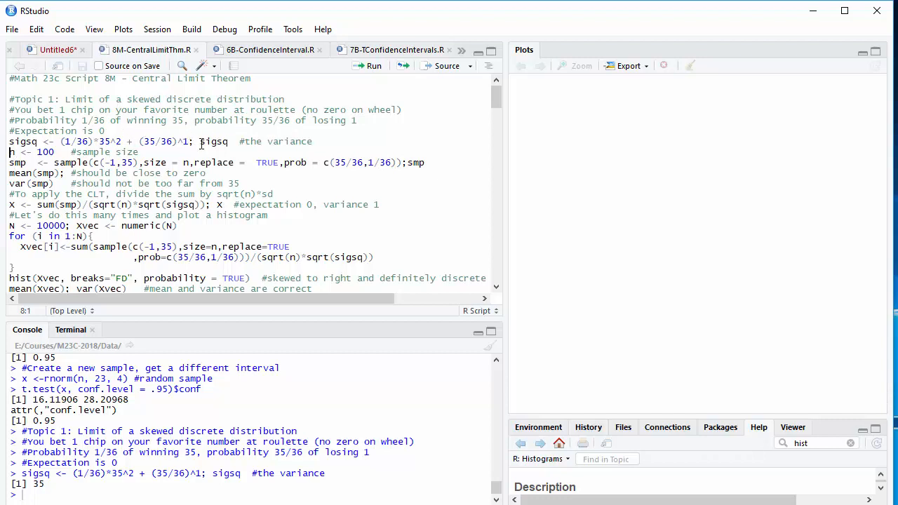
- Run the roulette sample lines to get mean 0.08 and variance 38.09455 for n = 100
{"action": "left_click", "coordinate": [315, 140]}
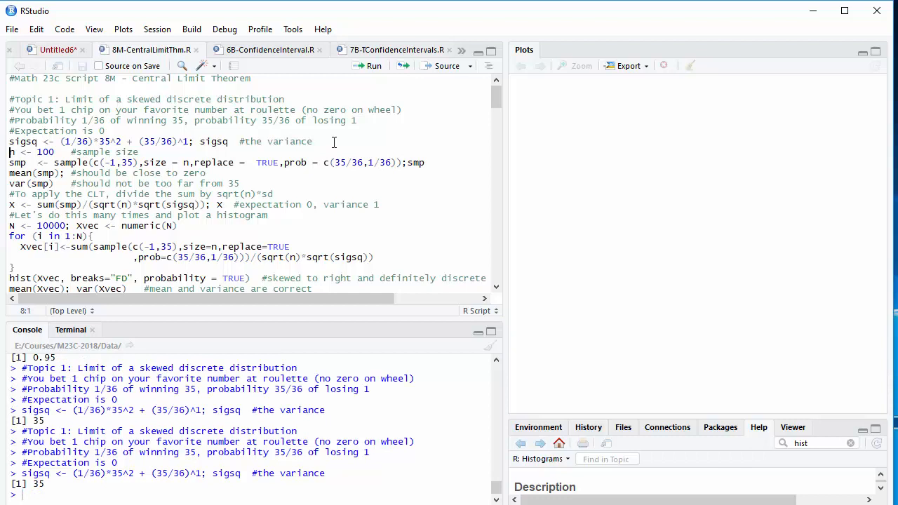
{"action": "mouse_move", "coordinate": [174, 149]}
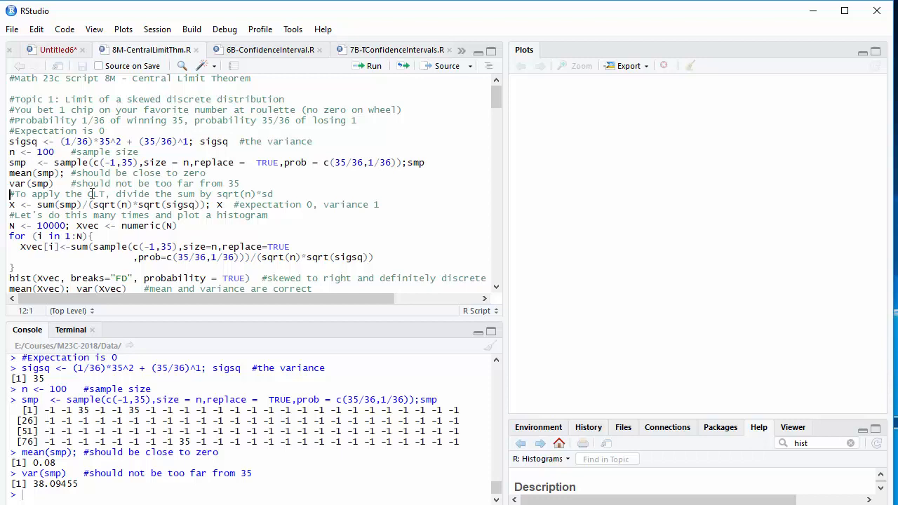
{"action": "mouse_move", "coordinate": [198, 191]}
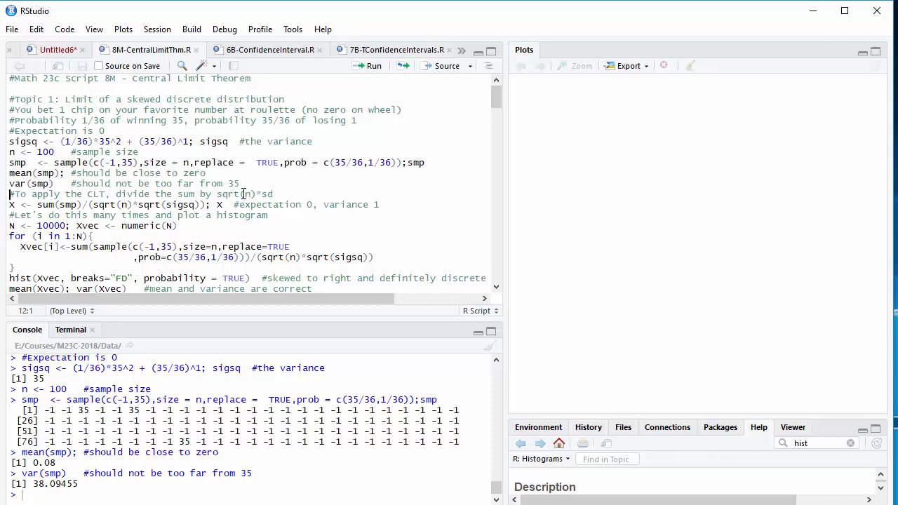
{"action": "left_click", "coordinate": [274, 194]}
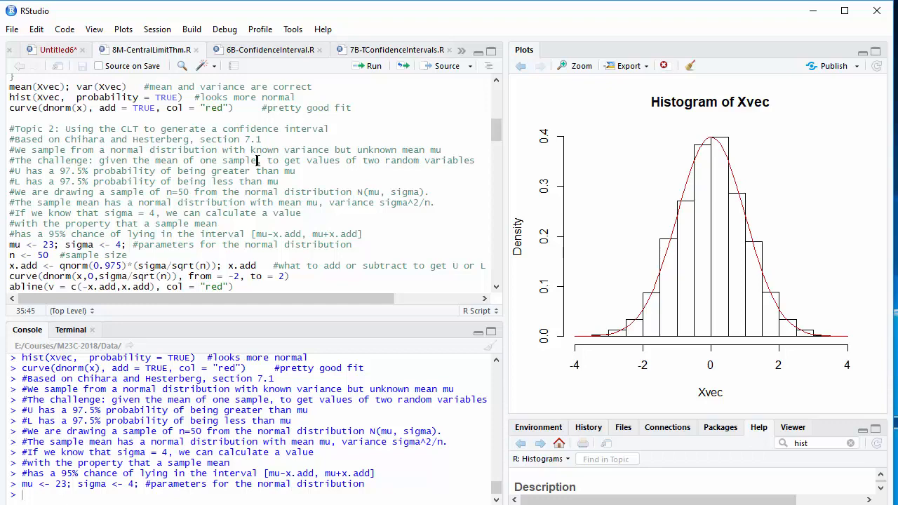
{"action": "mouse_move", "coordinate": [309, 174]}
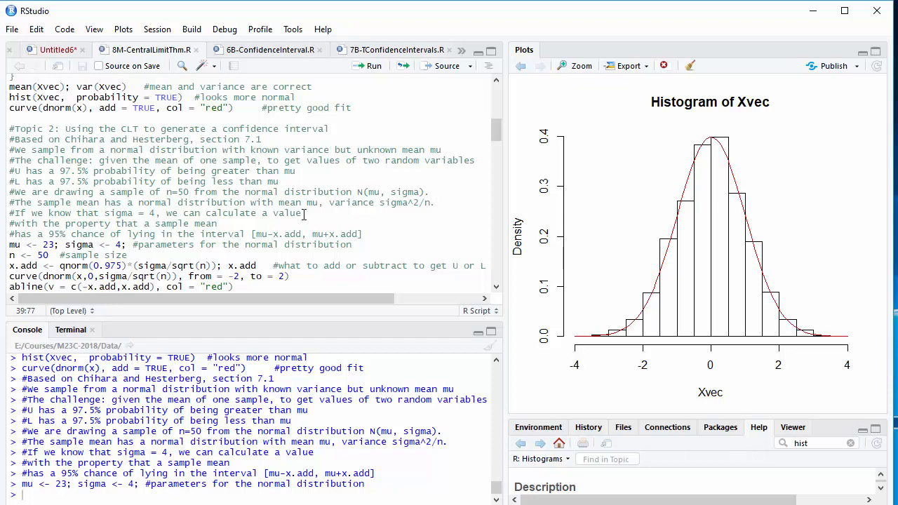
- Rerun the Topic 2 block with mu <- 23 and sigma <- 4, giving x.add 1.108723
{"action": "left_click", "coordinate": [303, 213]}
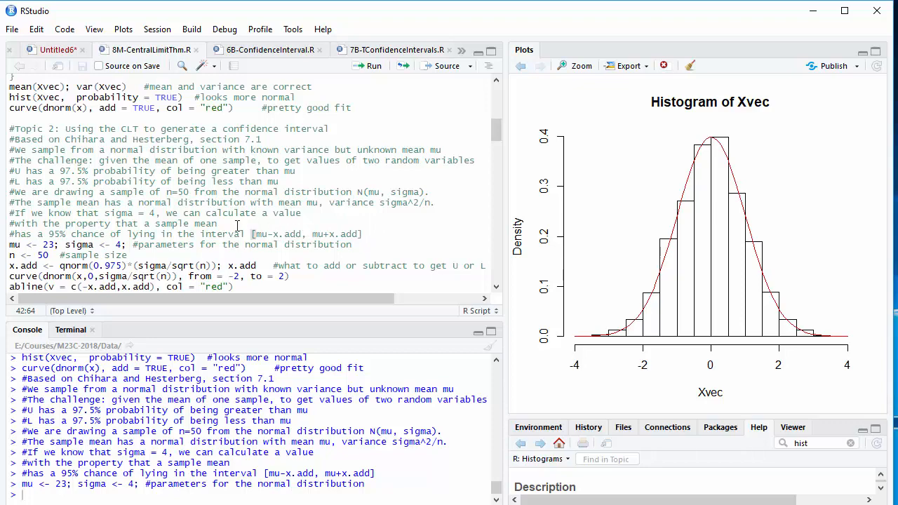
{"action": "mouse_move", "coordinate": [271, 223]}
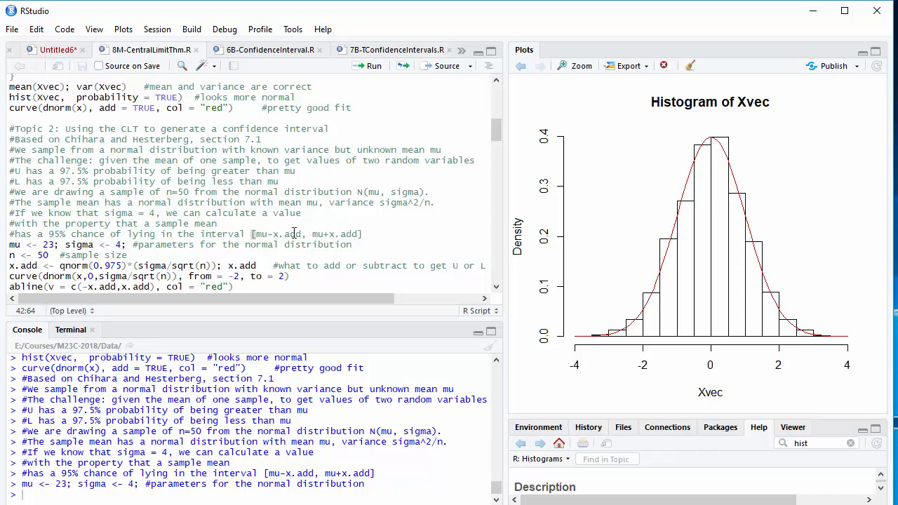
{"action": "mouse_move", "coordinate": [348, 233]}
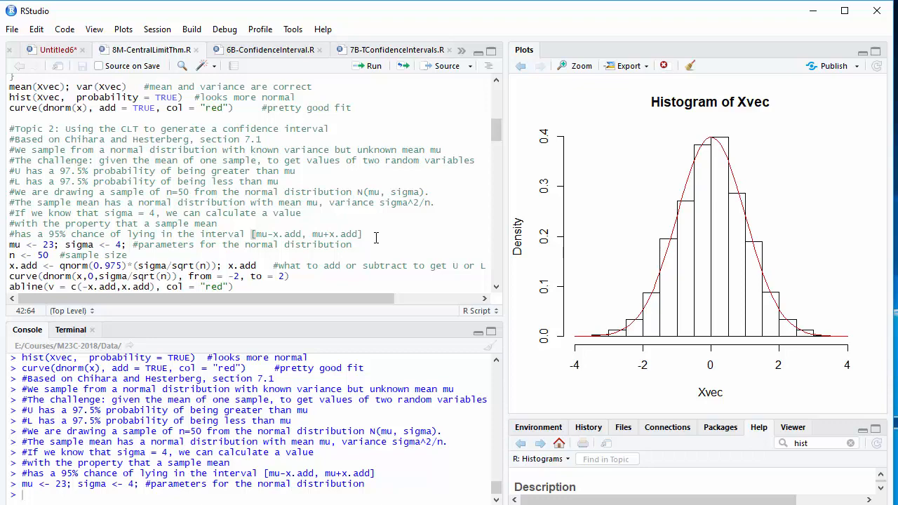
{"action": "mouse_move", "coordinate": [362, 244]}
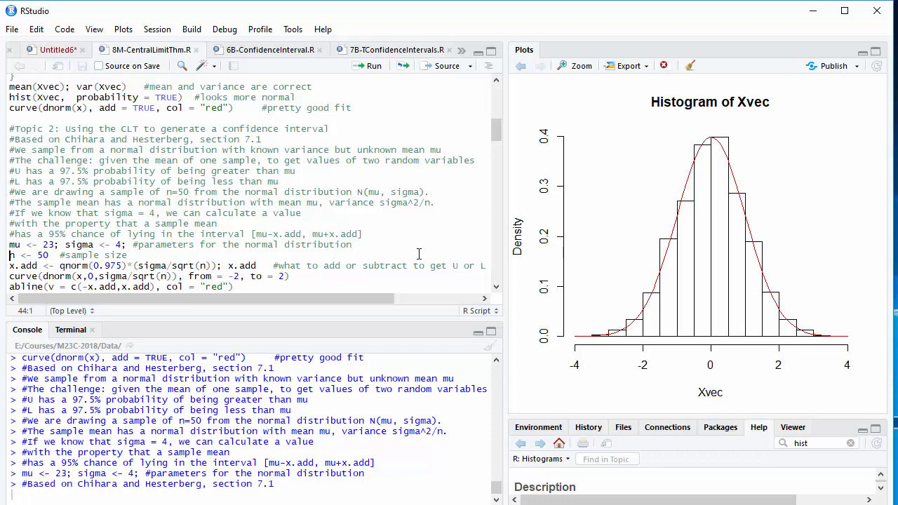
{"action": "scroll", "scroll_direction": "down", "scroll_amount": 3}
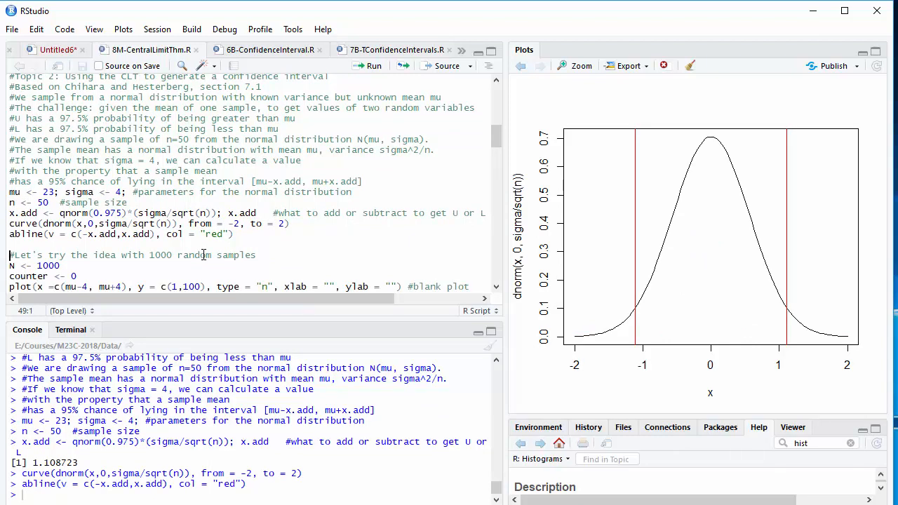
{"action": "mouse_move", "coordinate": [620, 337]}
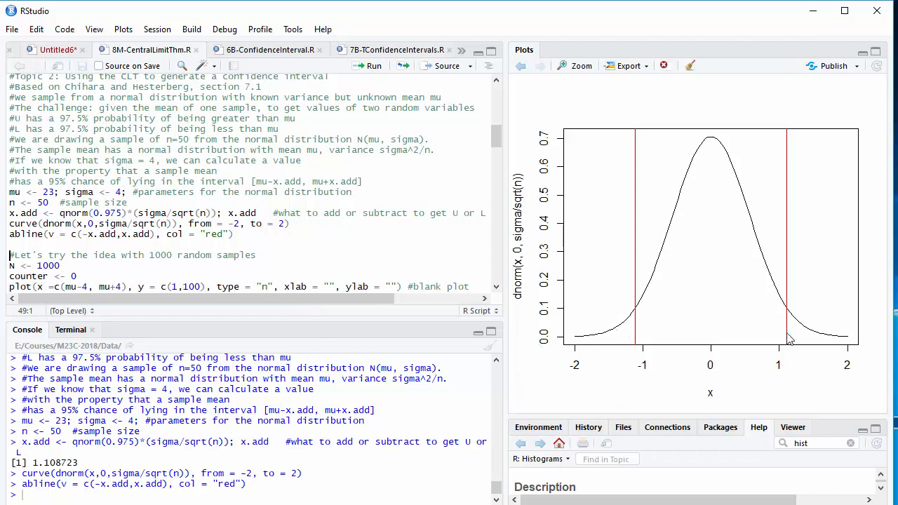
{"action": "mouse_move", "coordinate": [805, 344]}
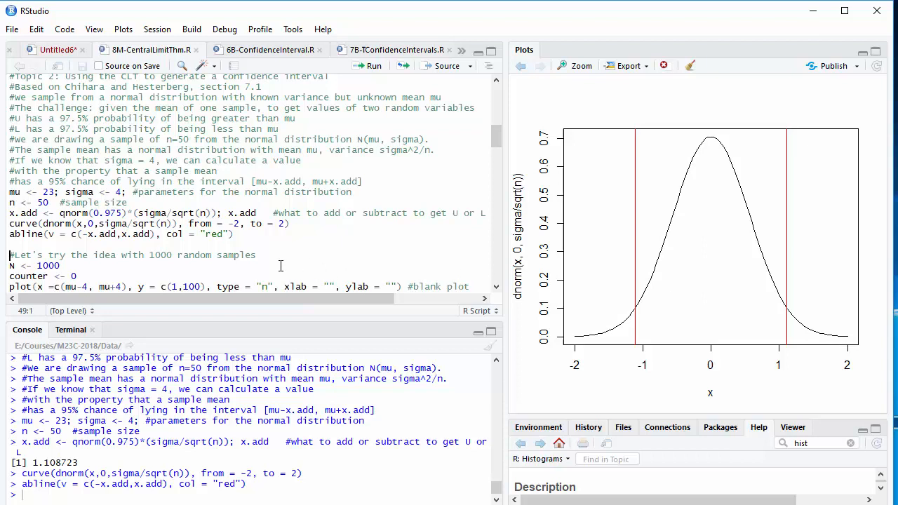
- Run N <- 1000, counter, the blank plot and the loop plotting the first 100 U values
{"action": "left_click", "coordinate": [257, 255]}
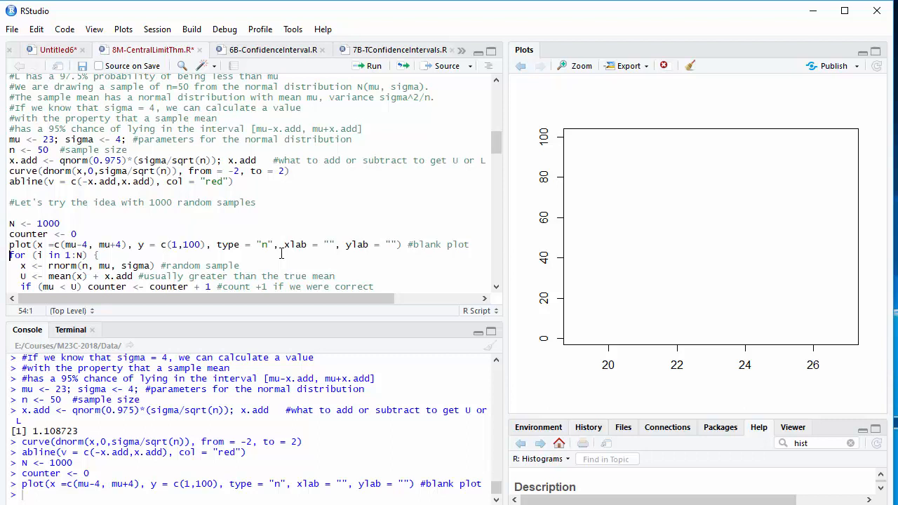
{"action": "mouse_move", "coordinate": [245, 264]}
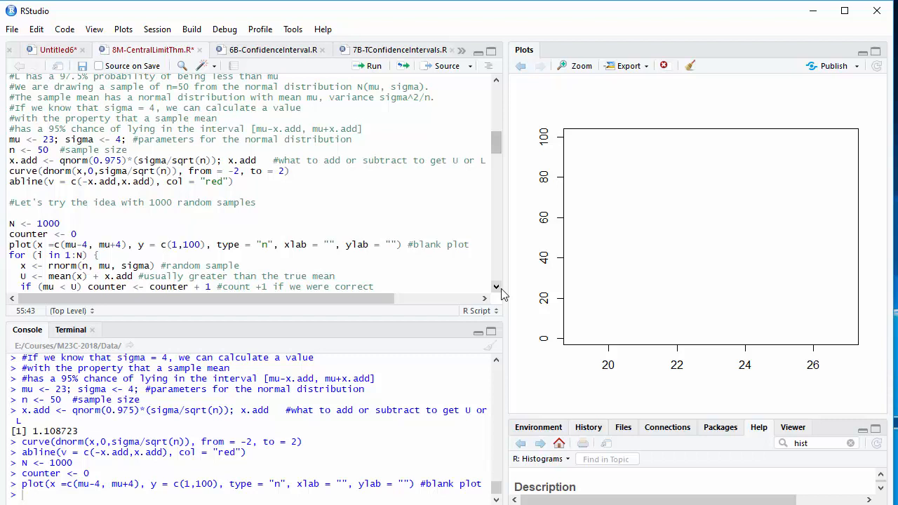
{"action": "scroll", "scroll_direction": "down", "scroll_amount": 3}
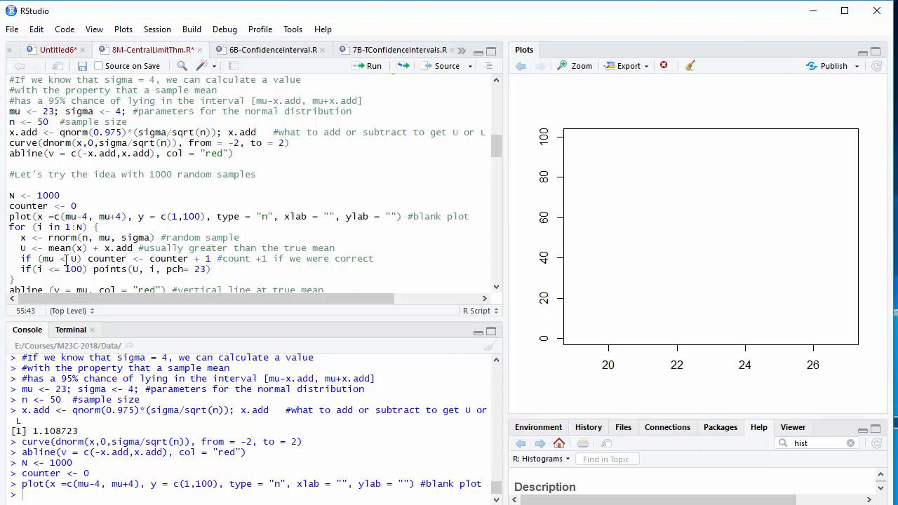
{"action": "mouse_move", "coordinate": [64, 258]}
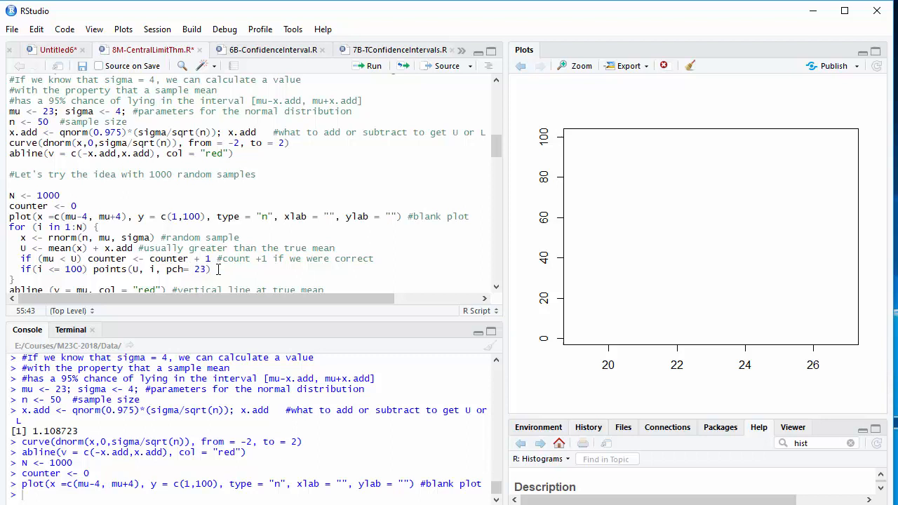
{"action": "mouse_move", "coordinate": [102, 208]}
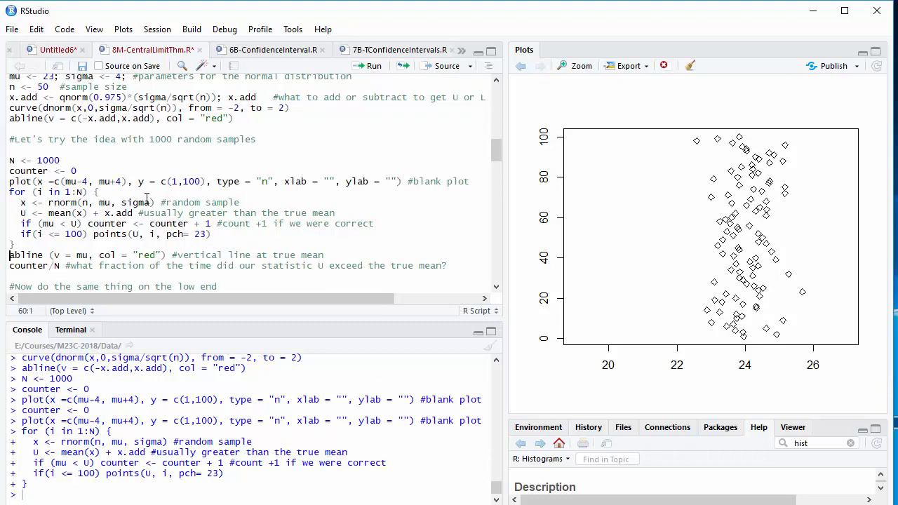
{"action": "left_click", "coordinate": [323, 255]}
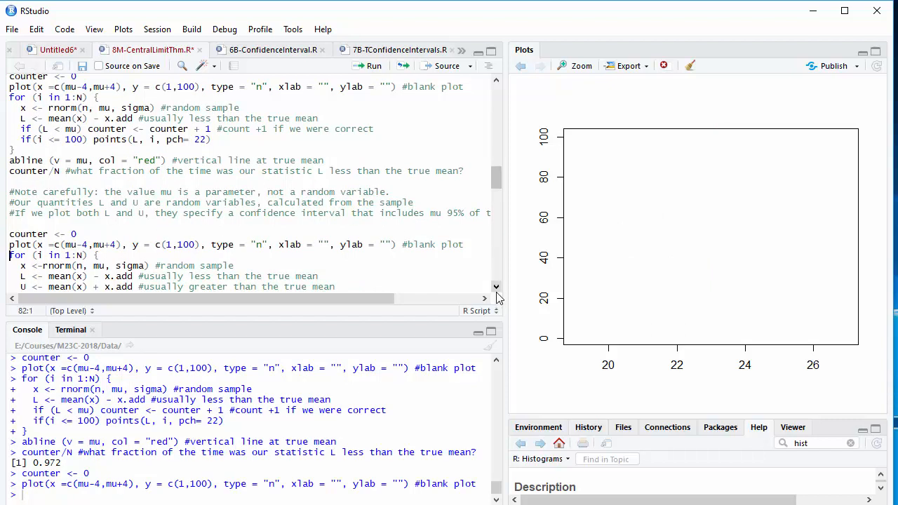
- Run the lower-bound L loop and counter/N, giving fraction 0.972 below mu
{"action": "scroll", "scroll_direction": "down", "scroll_amount": 3}
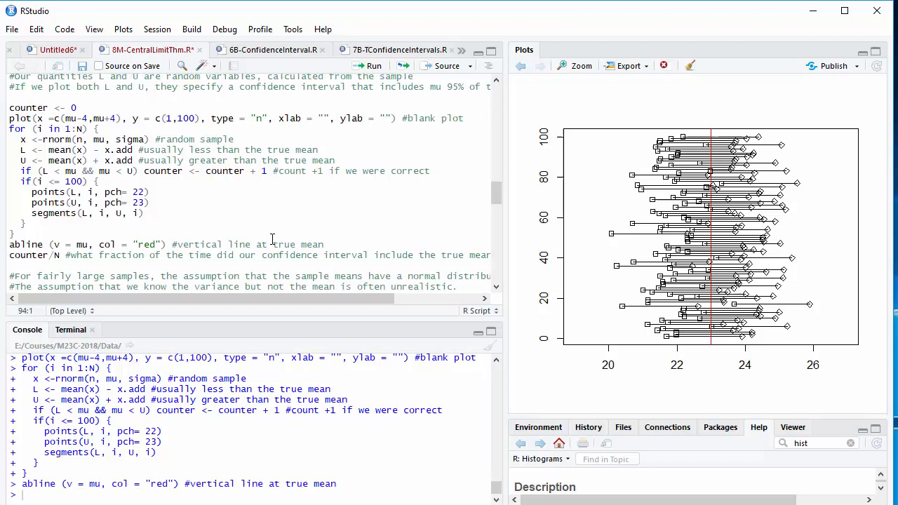
{"action": "mouse_move", "coordinate": [791, 165]}
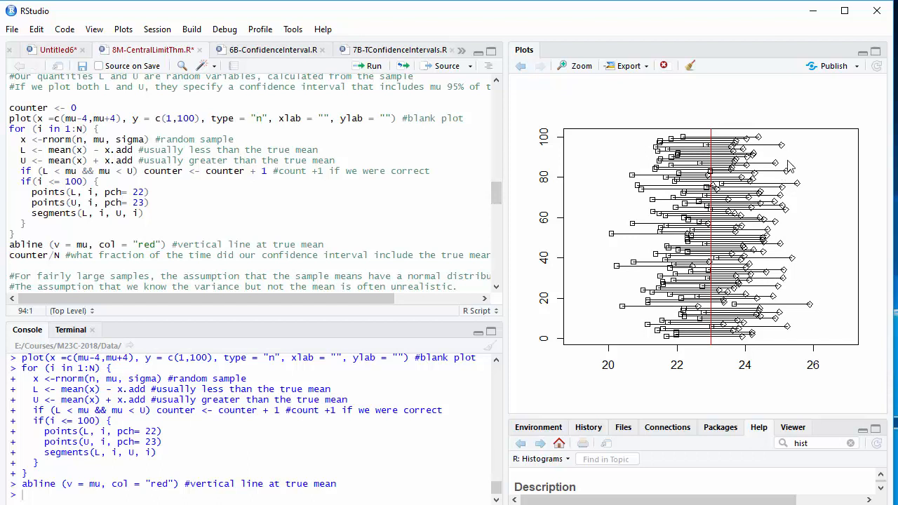
{"action": "mouse_move", "coordinate": [723, 337]}
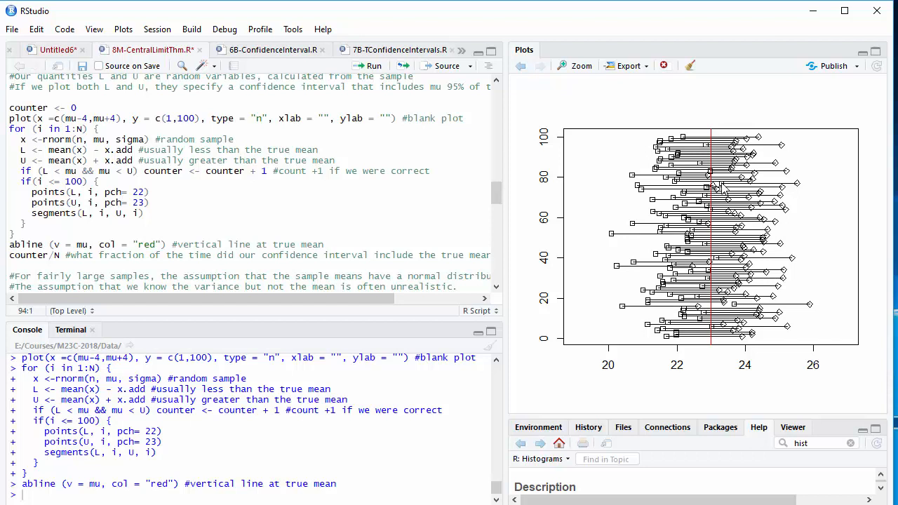
- Plot the first 100 L-to-U interval segments with a red line at mu
{"action": "left_click", "coordinate": [8, 256]}
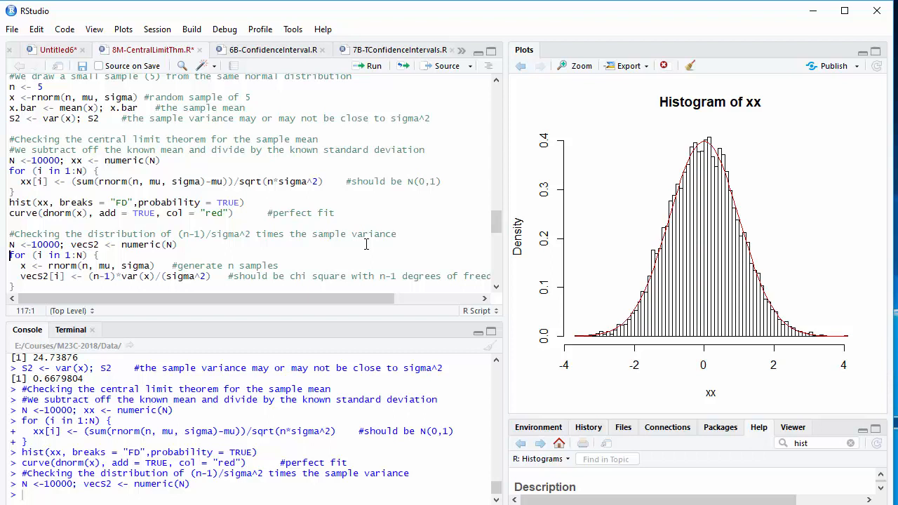
{"action": "mouse_move", "coordinate": [273, 260]}
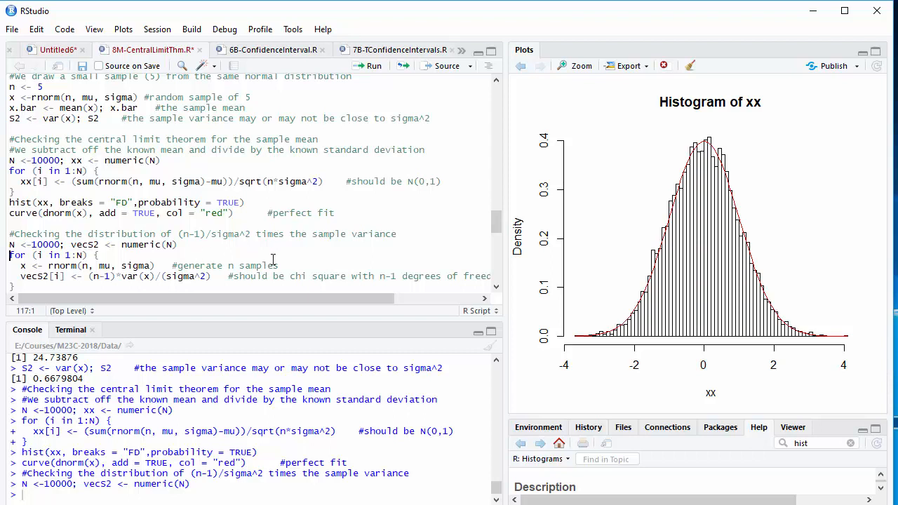
- Plot hist(xx) with its red dnorm curve and set up the vecS2 vector of (n-1)var(x)/sigma^2
{"action": "left_click", "coordinate": [146, 275]}
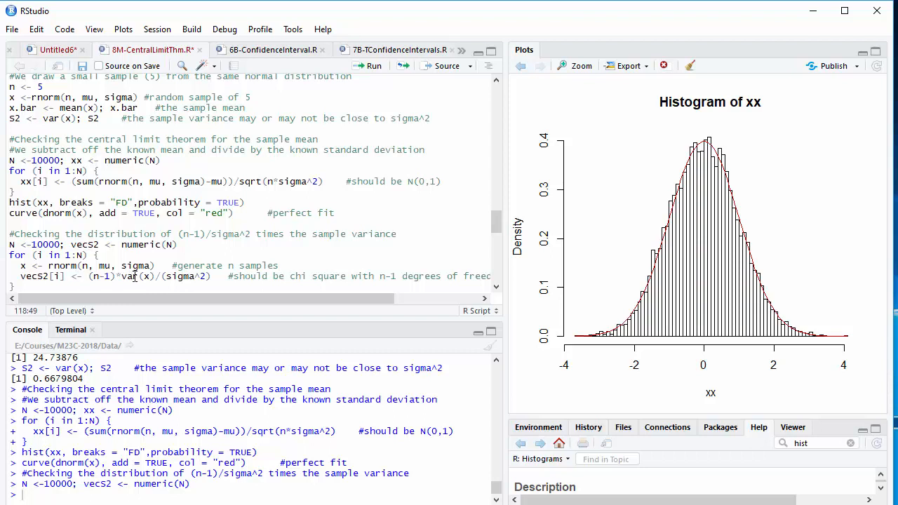
{"action": "mouse_move", "coordinate": [129, 275]}
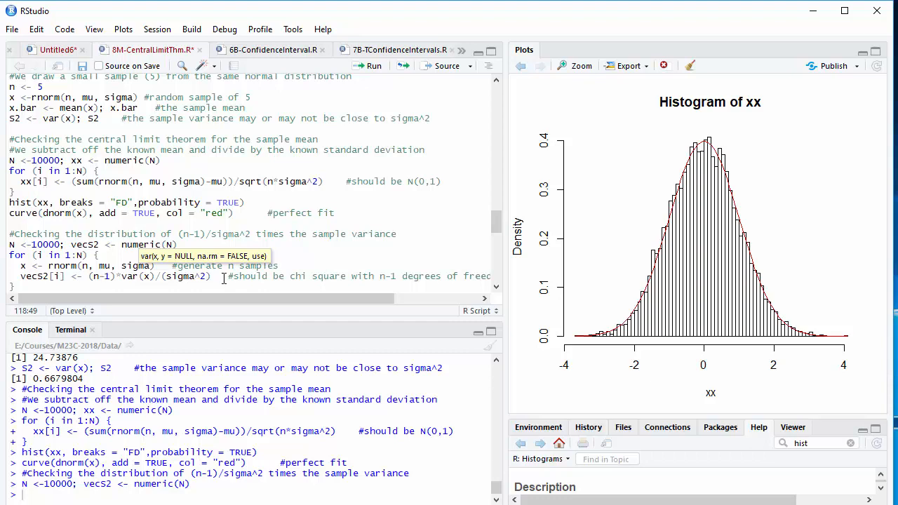
{"action": "mouse_move", "coordinate": [225, 266]}
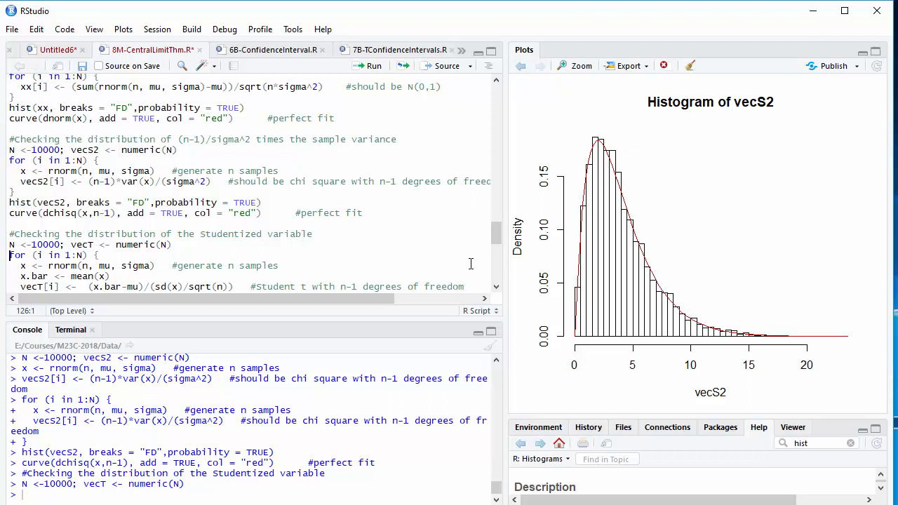
- Plot hist(vecS2) with a red dchisq(x, n-1) density curve over it
{"action": "scroll", "scroll_direction": "down", "scroll_amount": 3}
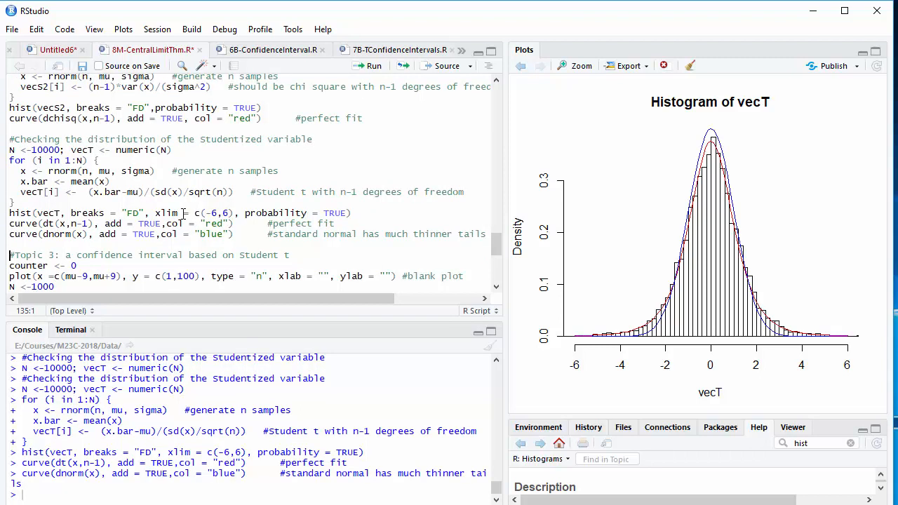
{"action": "mouse_move", "coordinate": [710, 132]}
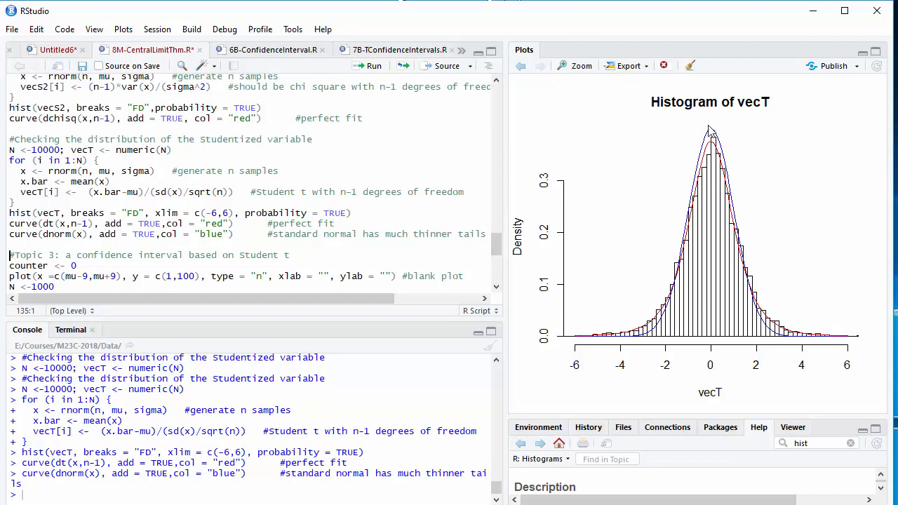
{"action": "mouse_move", "coordinate": [658, 338]}
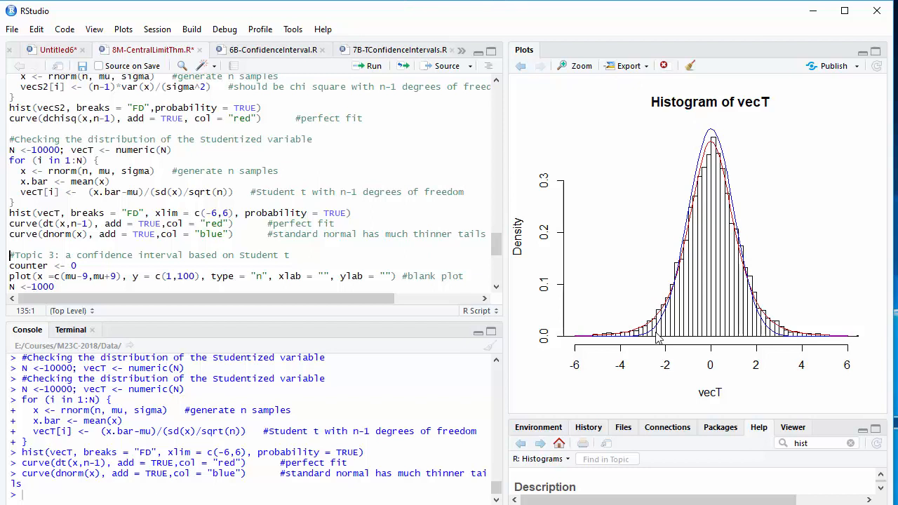
{"action": "mouse_move", "coordinate": [658, 326]}
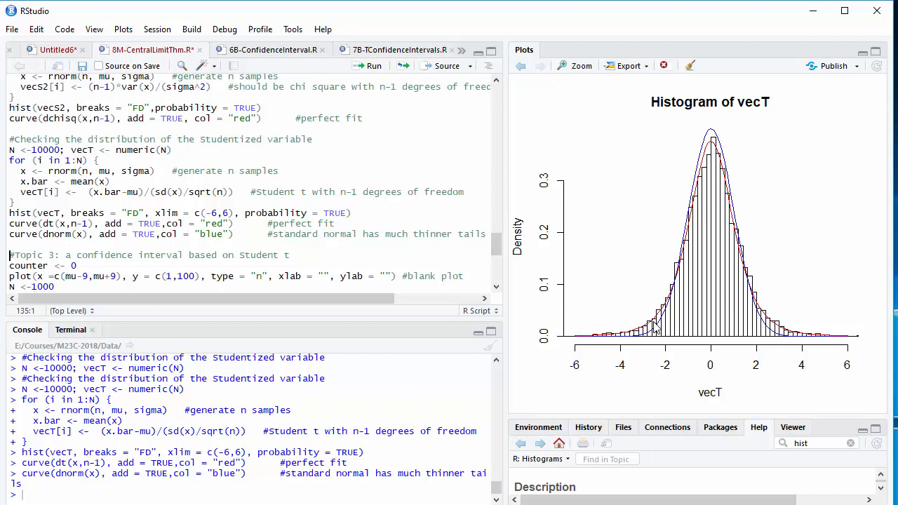
{"action": "mouse_move", "coordinate": [644, 334]}
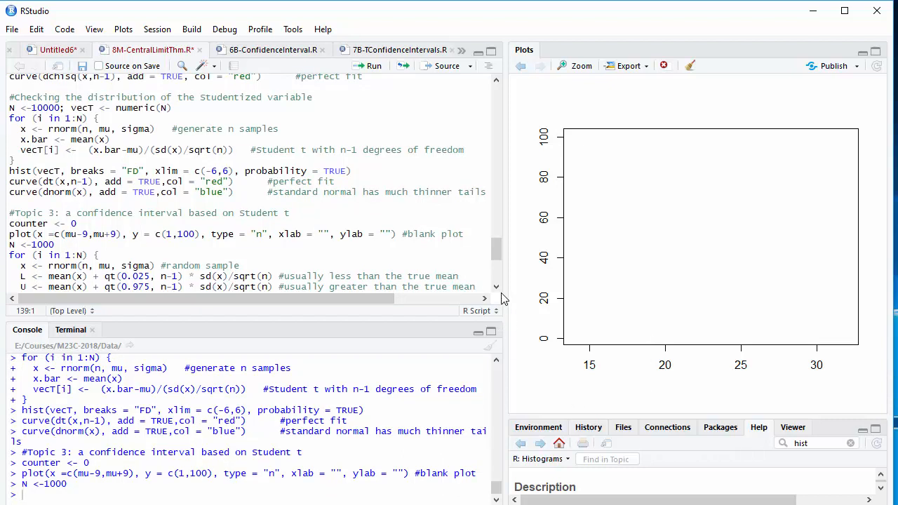
- Run counter <- 0, the empty type='n' plot from 15 to 30 by 0 to 100, and N <- 1000
{"action": "scroll", "scroll_direction": "down", "scroll_amount": 3}
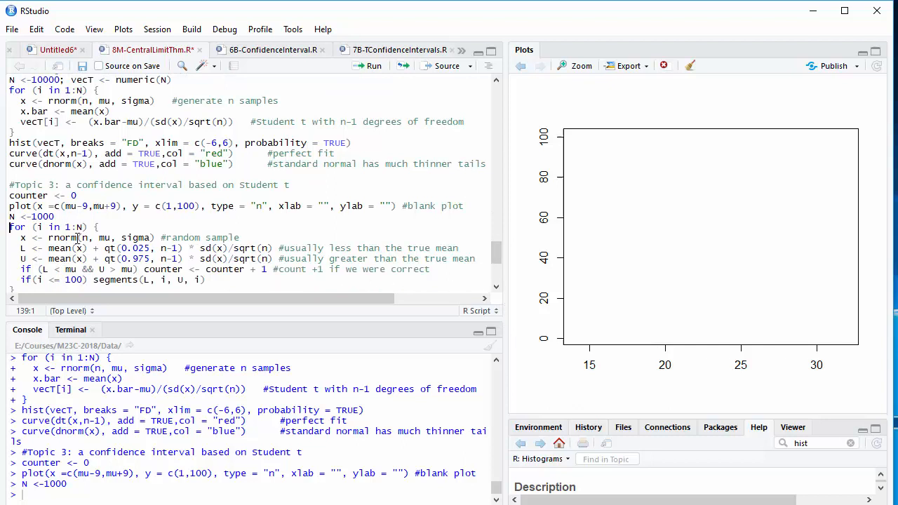
{"action": "mouse_move", "coordinate": [59, 237]}
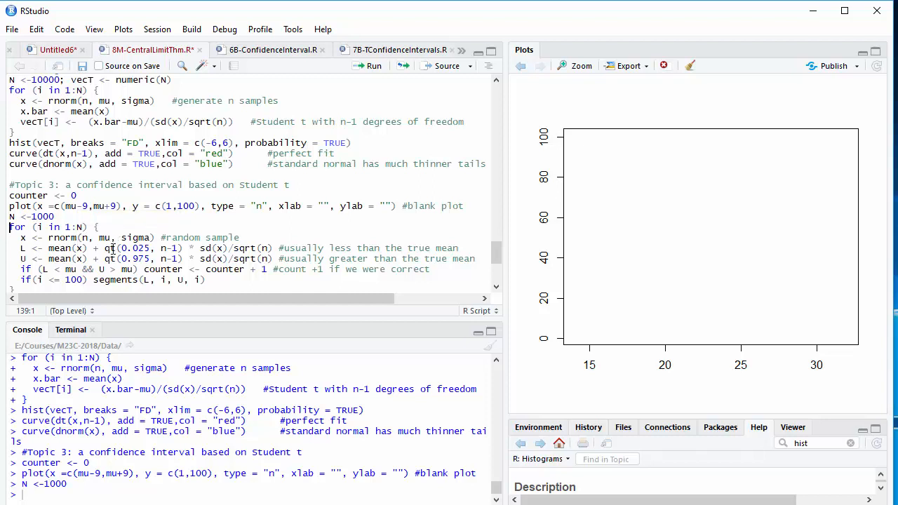
{"action": "mouse_move", "coordinate": [109, 247]}
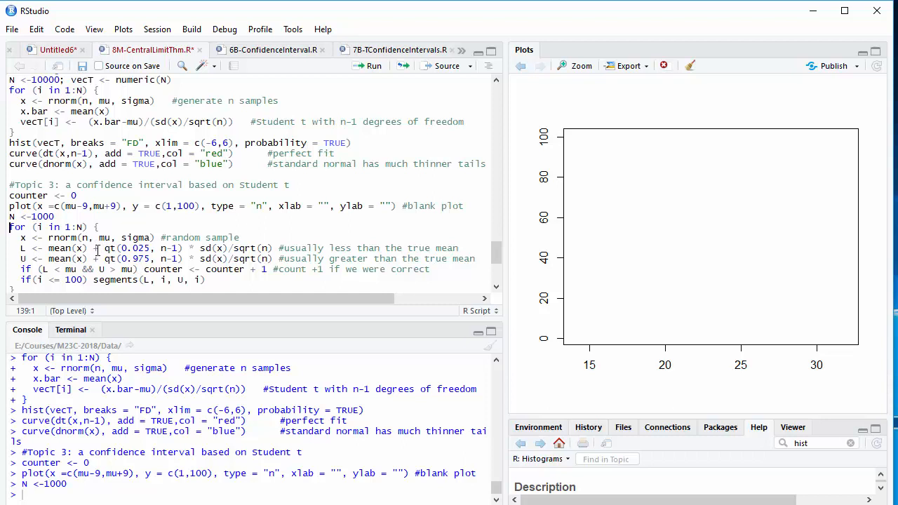
{"action": "left_click", "coordinate": [97, 249]}
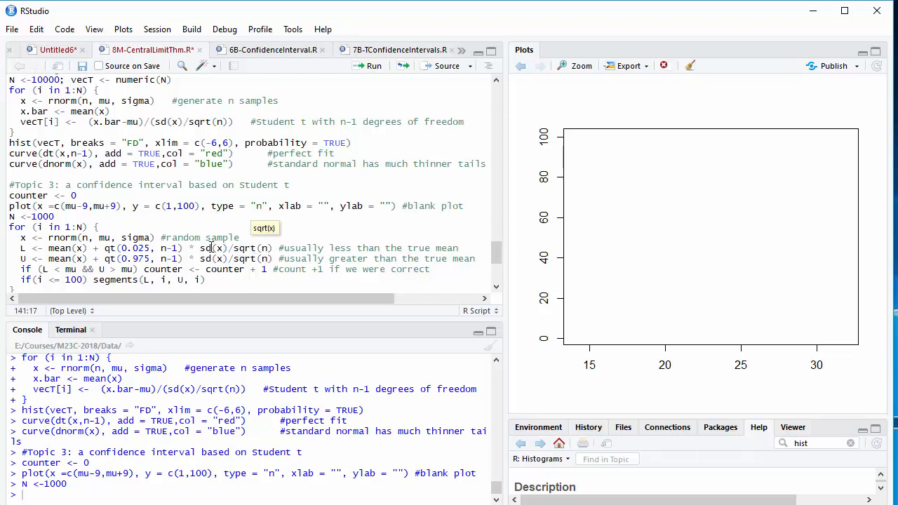
{"action": "mouse_move", "coordinate": [204, 247]}
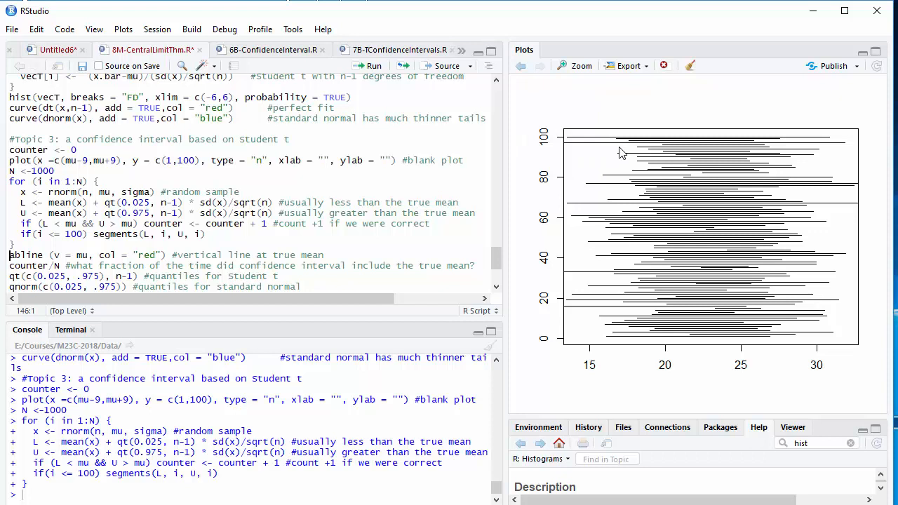
{"action": "mouse_move", "coordinate": [779, 174]}
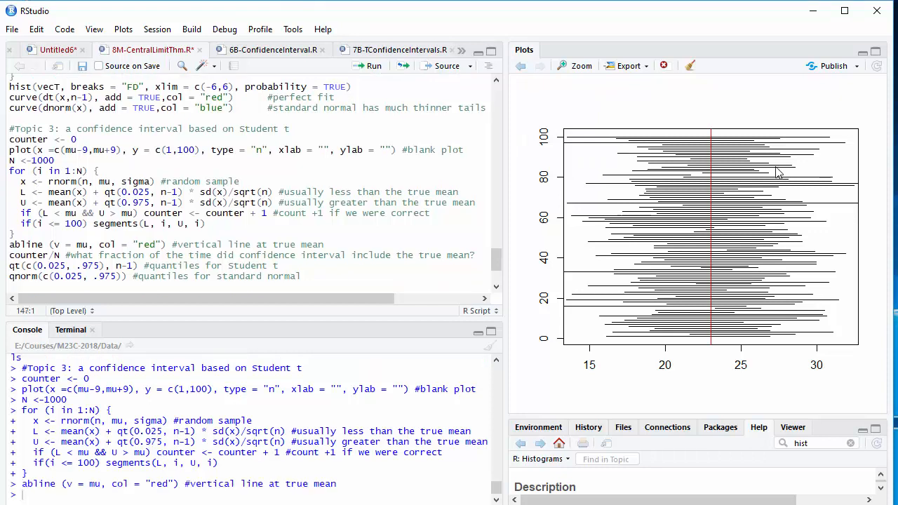
{"action": "mouse_move", "coordinate": [727, 177]}
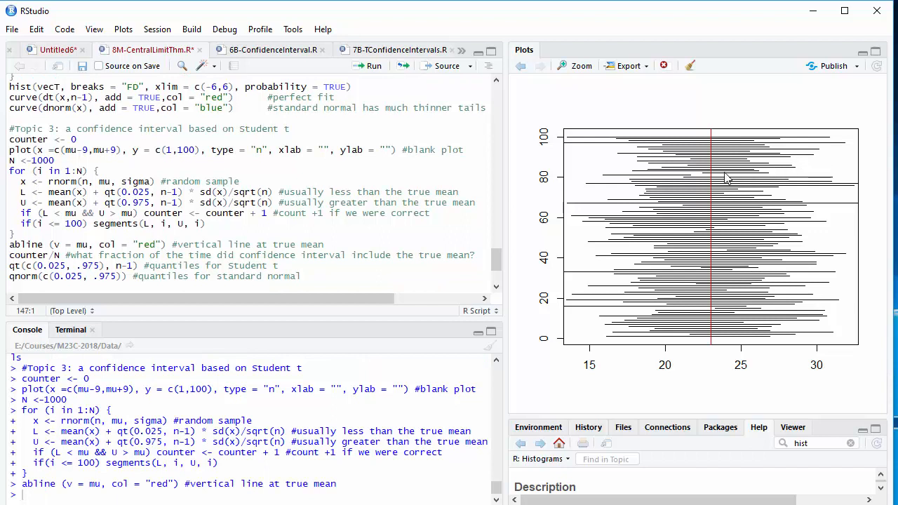
{"action": "mouse_move", "coordinate": [677, 177]}
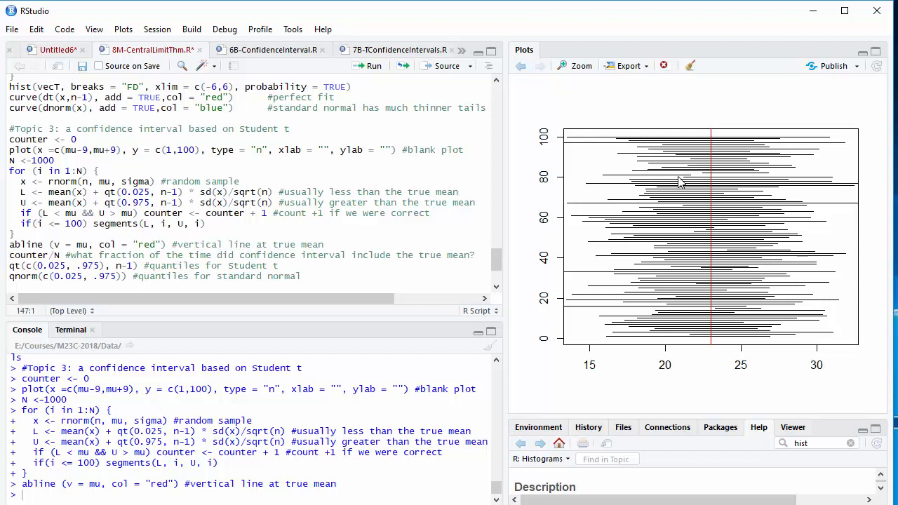
{"action": "mouse_move", "coordinate": [712, 354]}
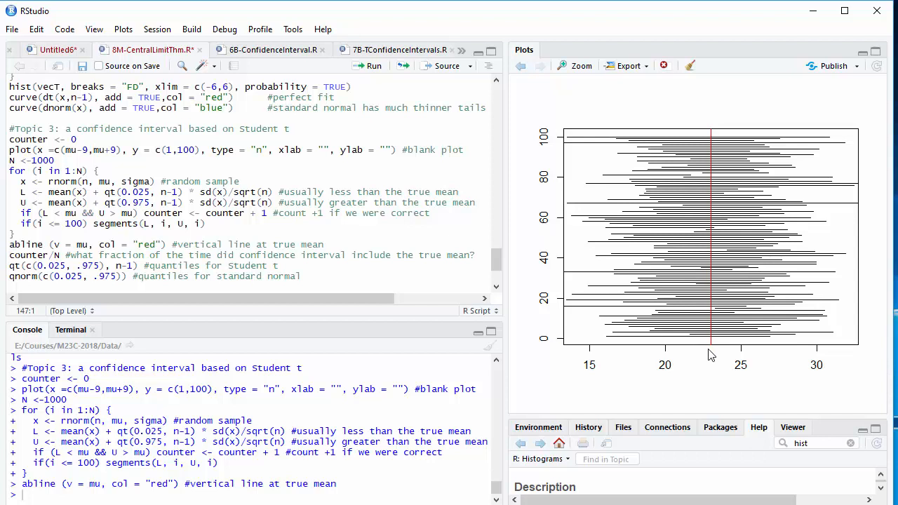
{"action": "mouse_move", "coordinate": [805, 303]}
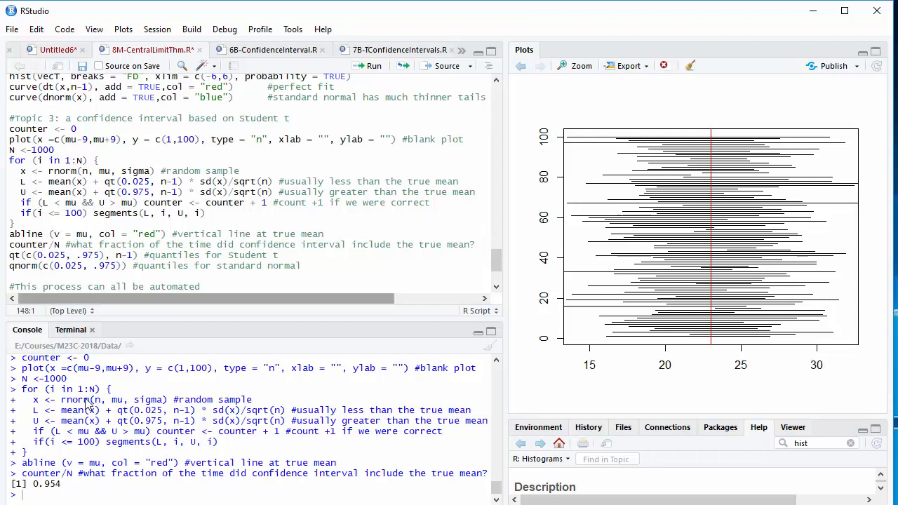
{"action": "mouse_move", "coordinate": [314, 357]}
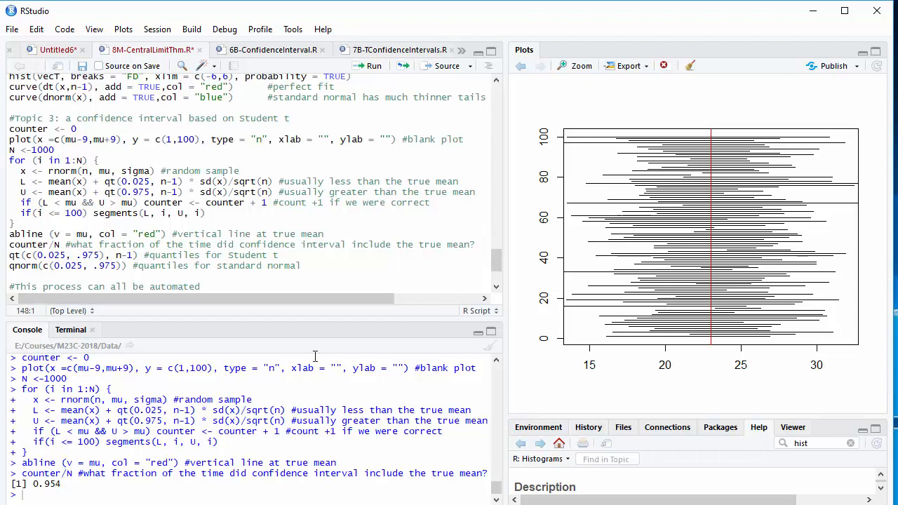
{"action": "mouse_move", "coordinate": [452, 238]}
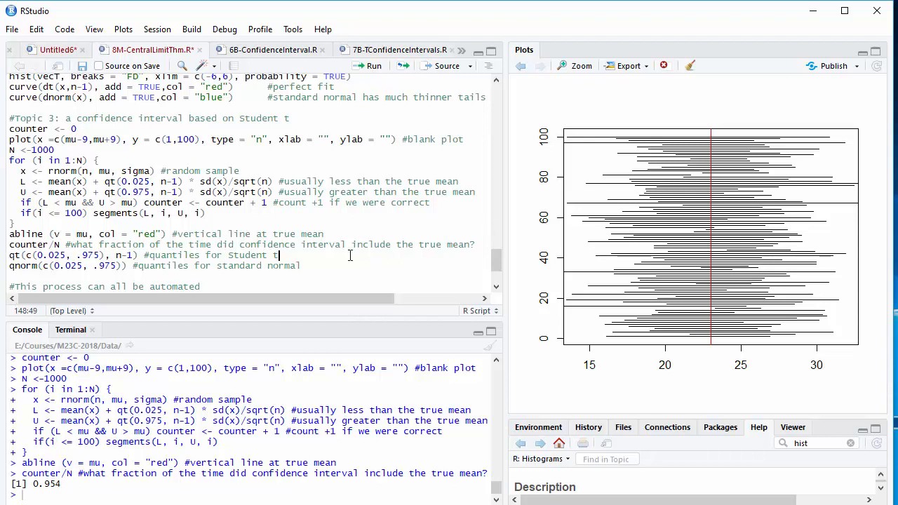
- Print the qt and qnorm quantiles and write x <- rnorm(n, mu, sigma) with t.test(x, conf.level=.95)$conf
{"action": "key", "text": "Return"}
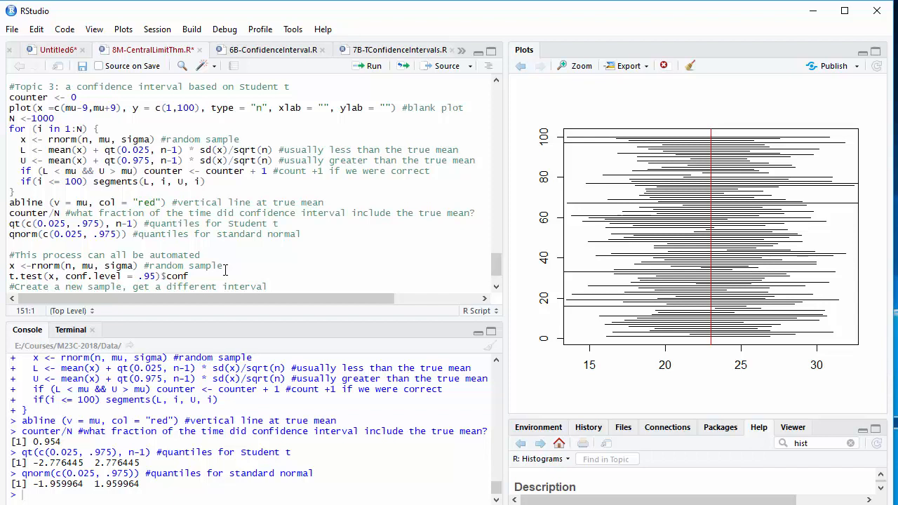
{"action": "mouse_move", "coordinate": [220, 247]}
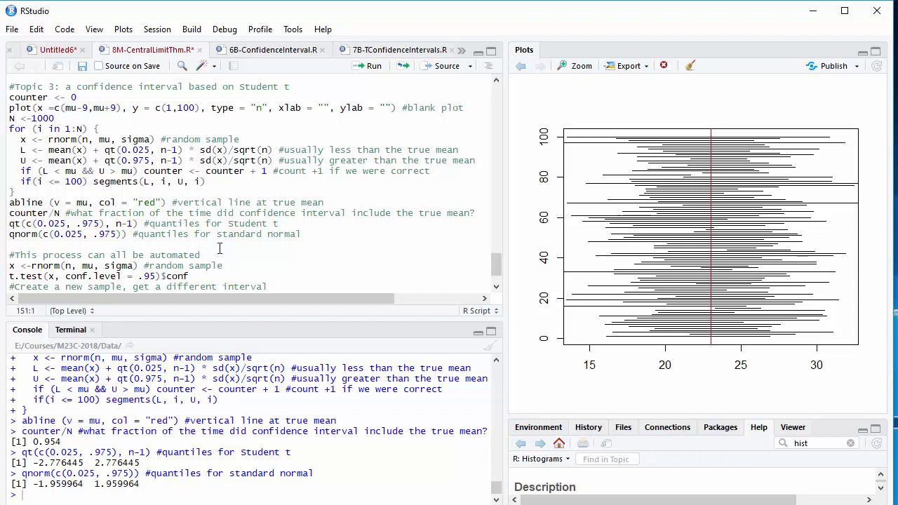
{"action": "left_click", "coordinate": [199, 255]}
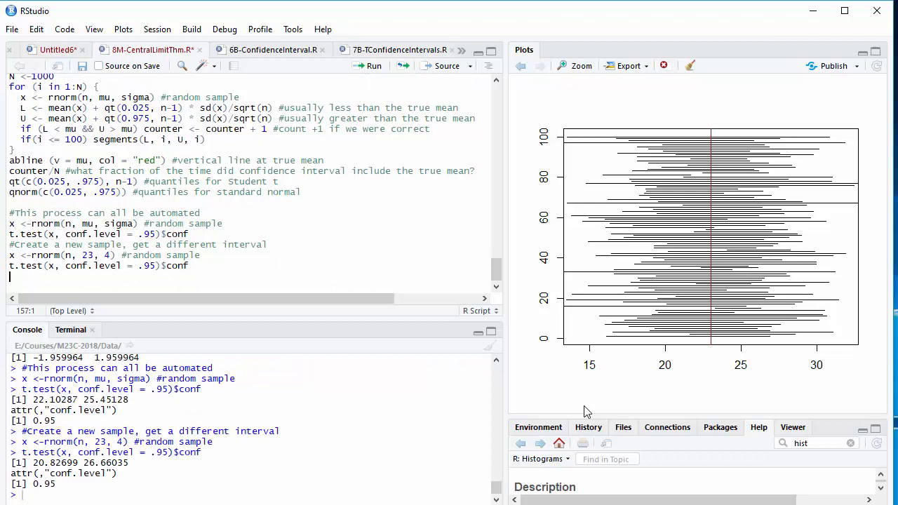
{"action": "mouse_move", "coordinate": [659, 194]}
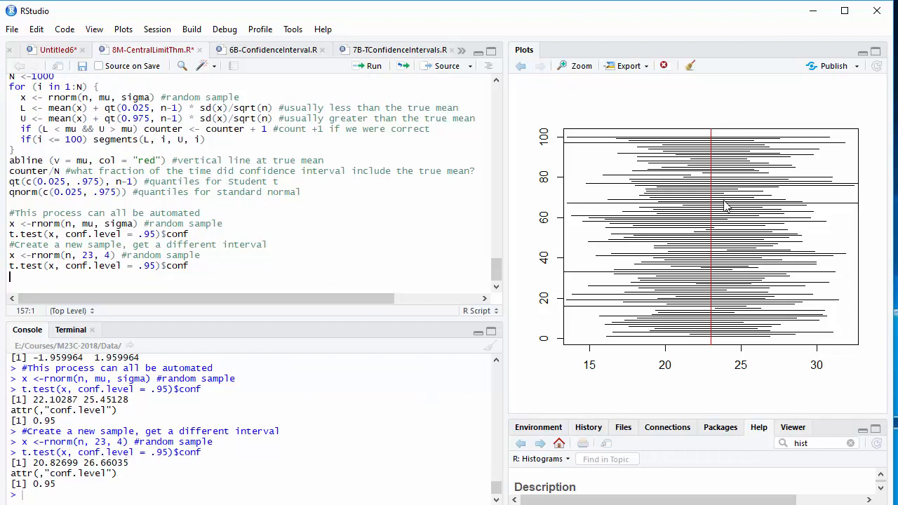
{"action": "mouse_move", "coordinate": [448, 345]}
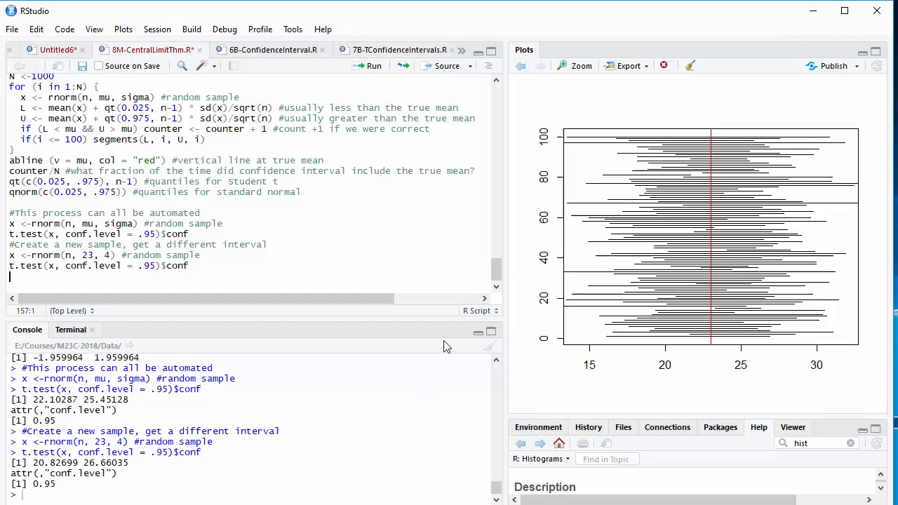
{"action": "mouse_move", "coordinate": [341, 460]}
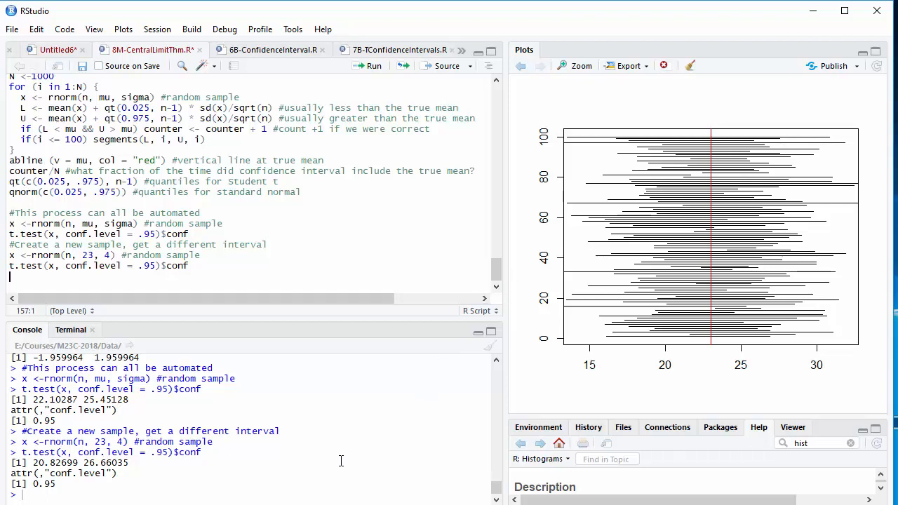
{"action": "mouse_move", "coordinate": [353, 458]}
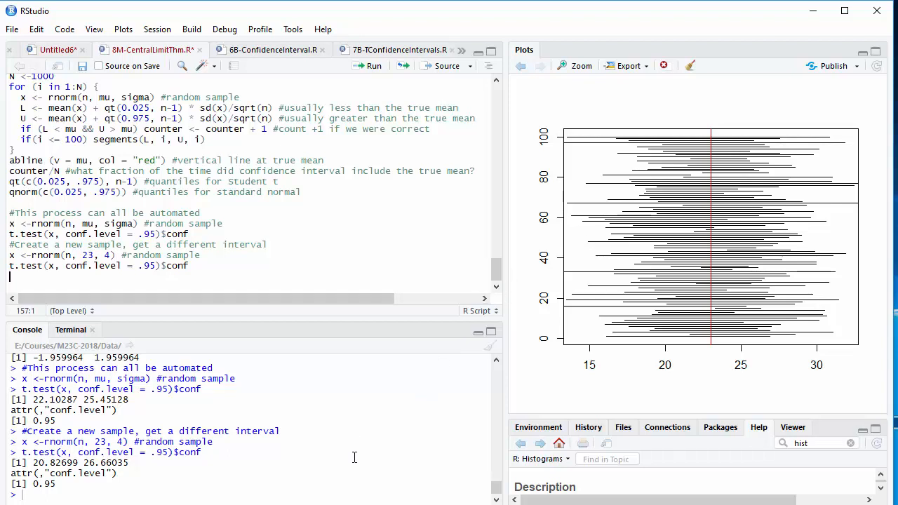